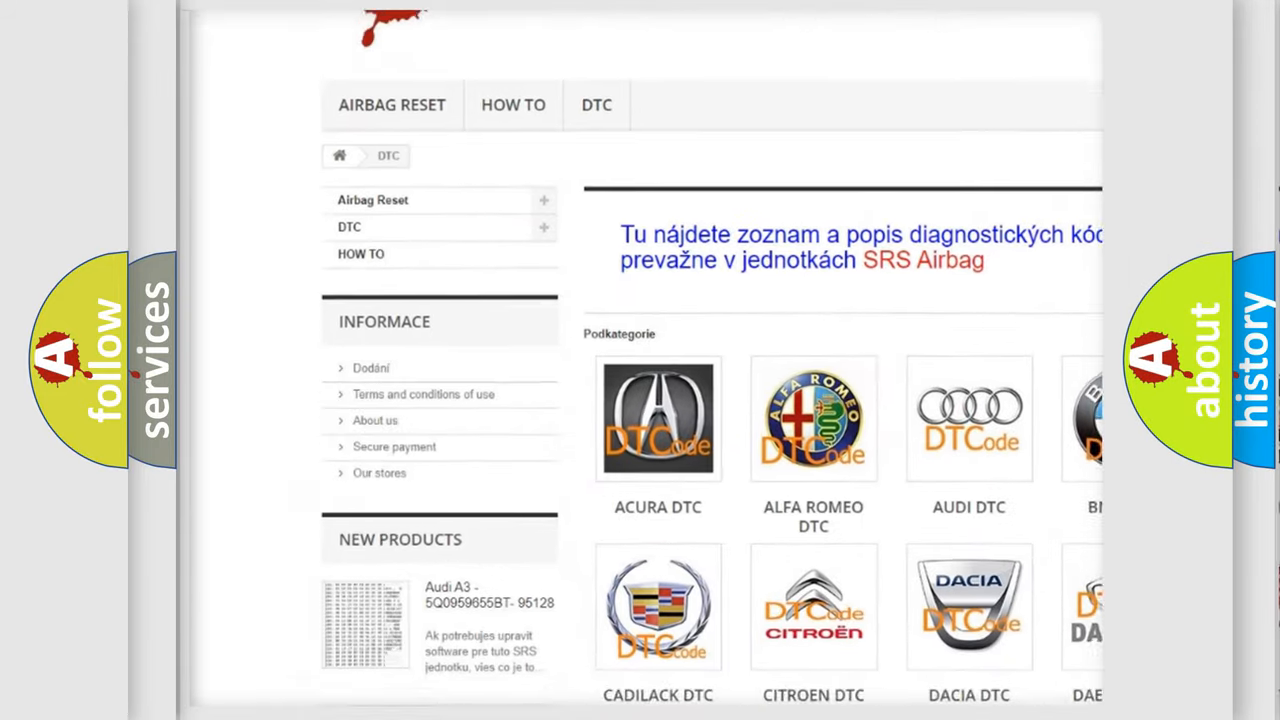
{"action": "scroll", "scroll_direction": "down", "scroll_amount": 3}
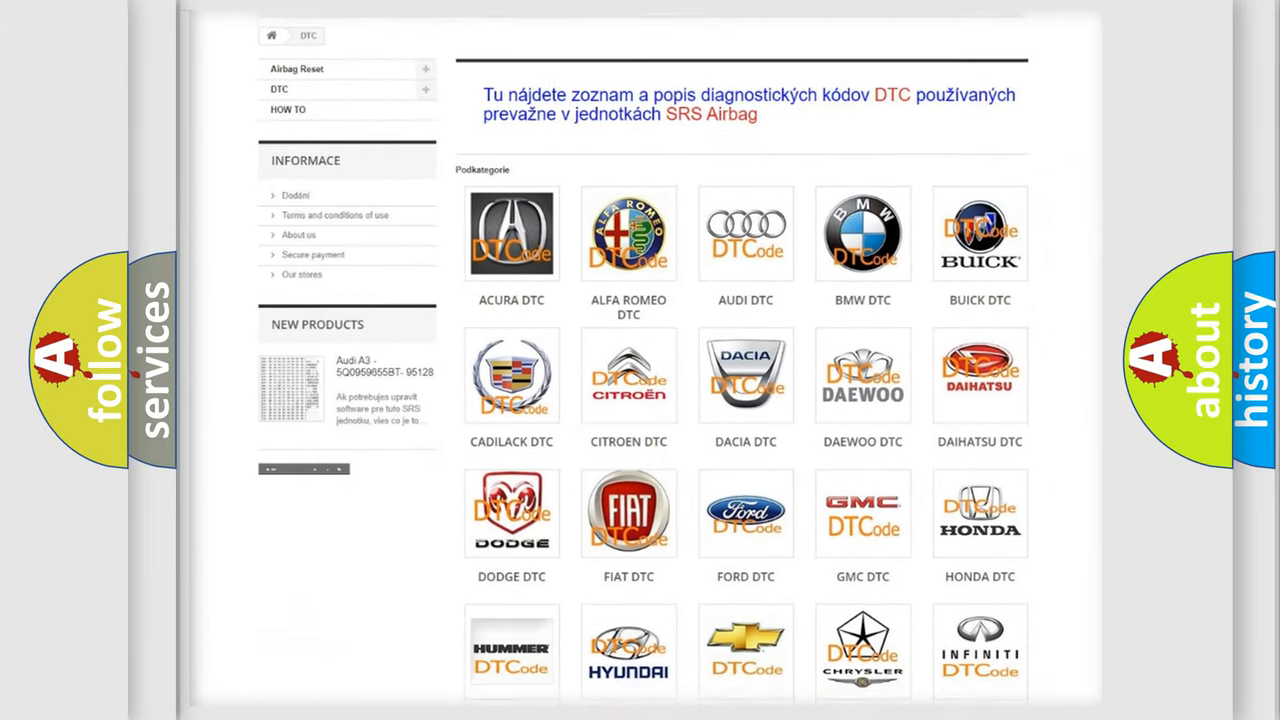
{"action": "scroll", "scroll_direction": "down", "scroll_amount": 3}
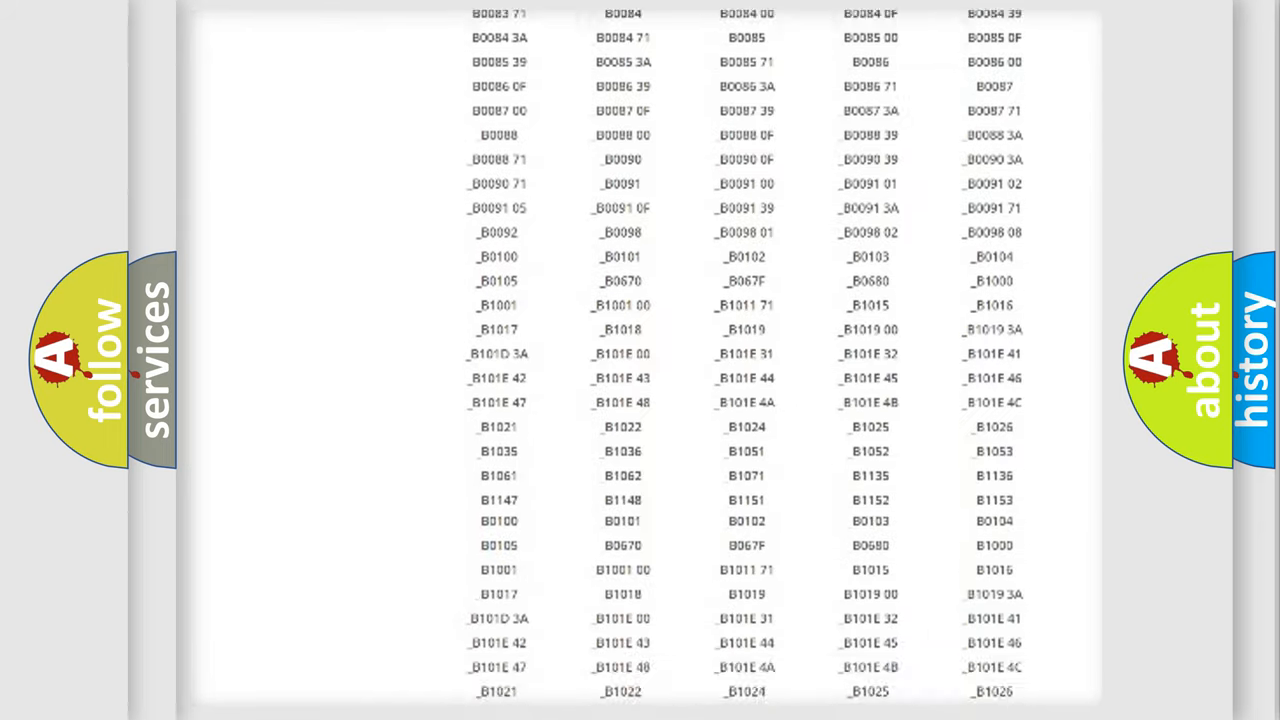
{"action": "scroll", "scroll_direction": "up", "scroll_amount": 3}
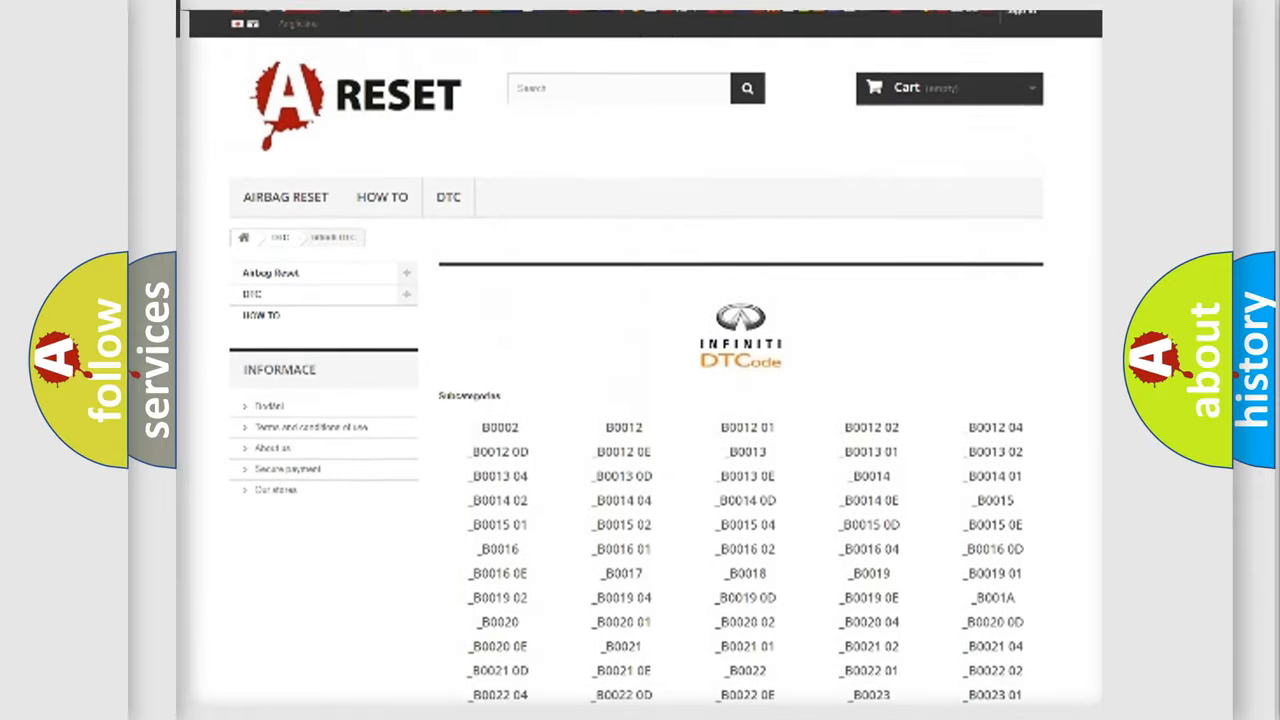